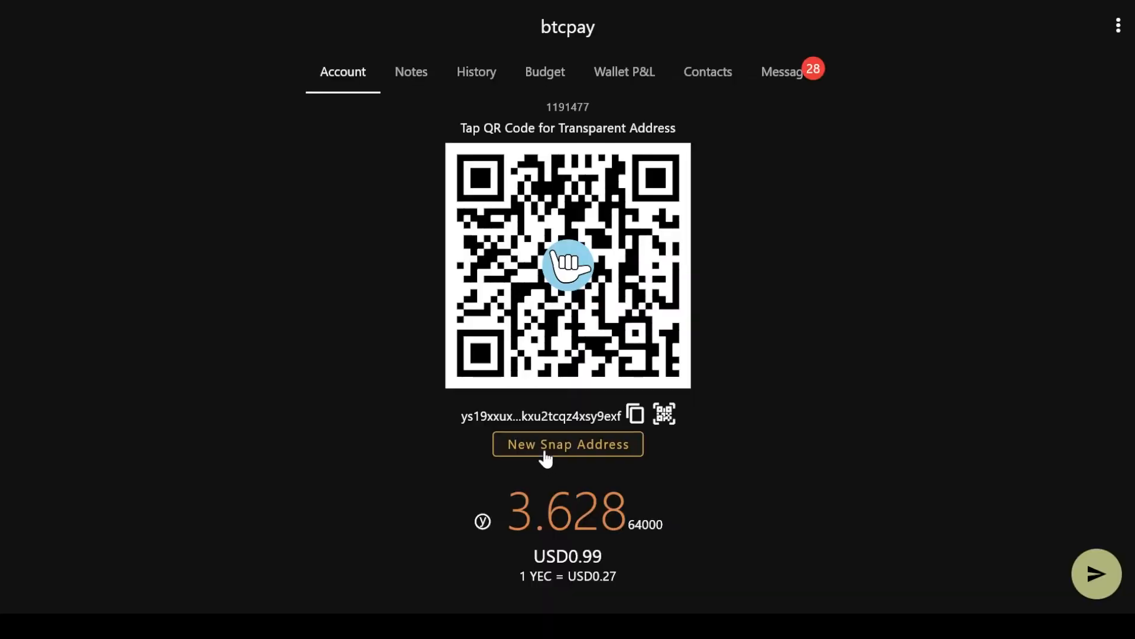
# Step: Generate five new snap receiving addresses for the btcpay wallet
pyautogui.click(567, 444)
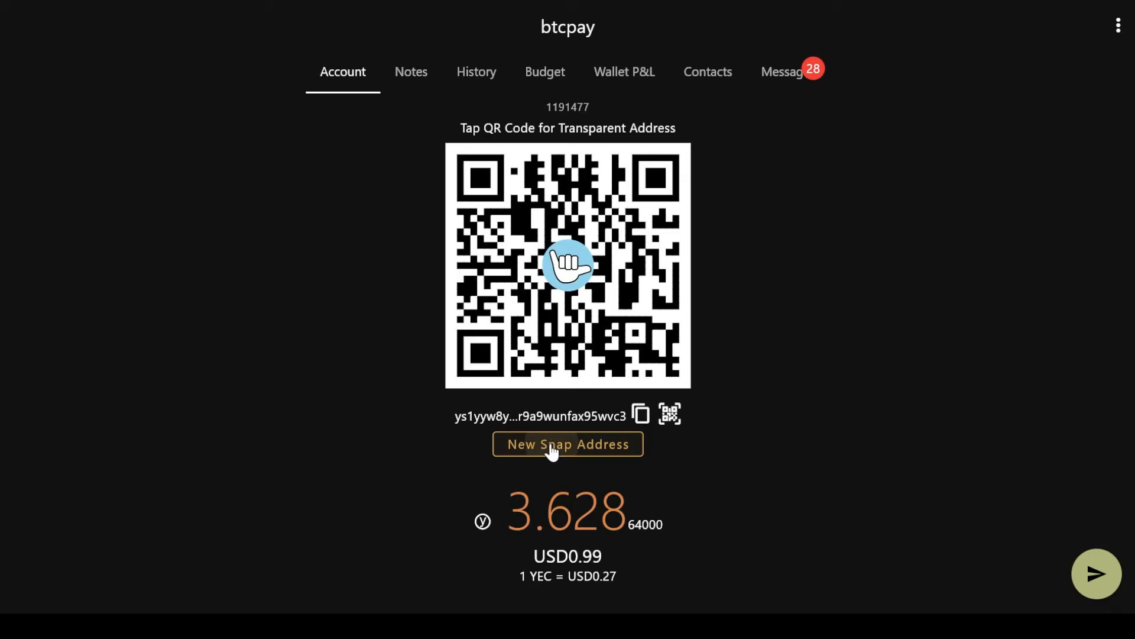
pyautogui.click(568, 448)
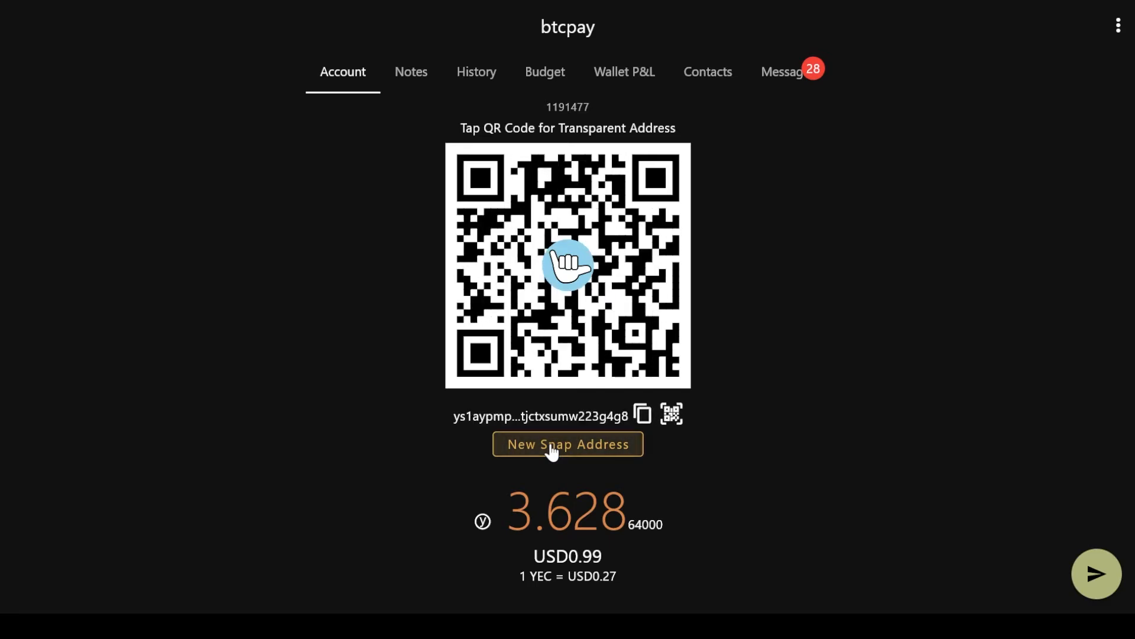
pyautogui.click(567, 449)
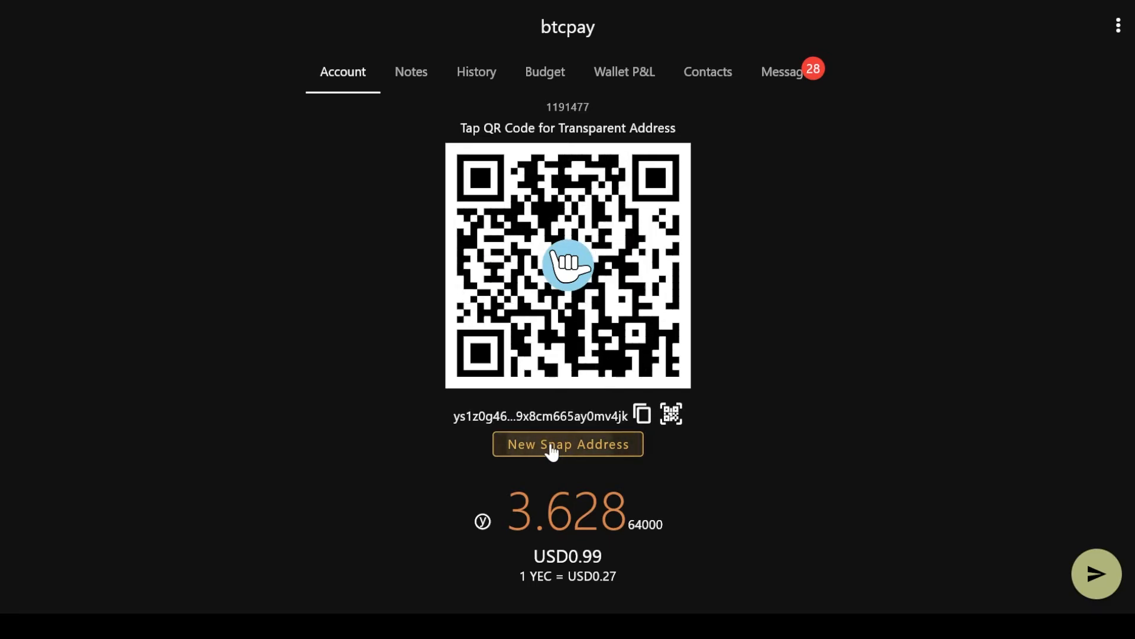
pyautogui.click(567, 448)
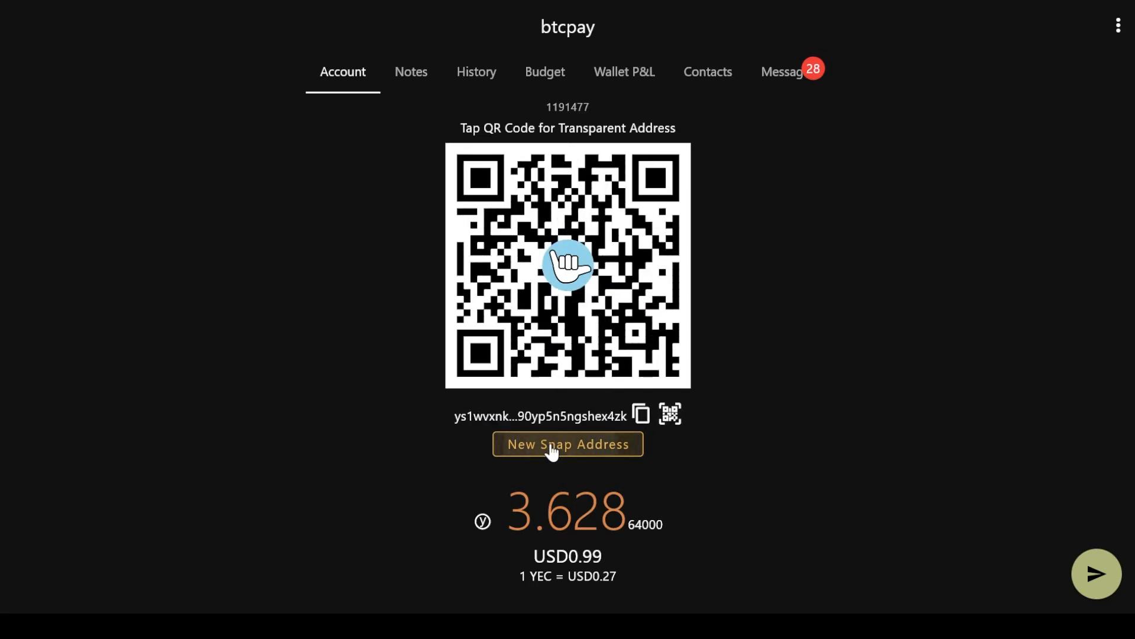
pyautogui.click(567, 444)
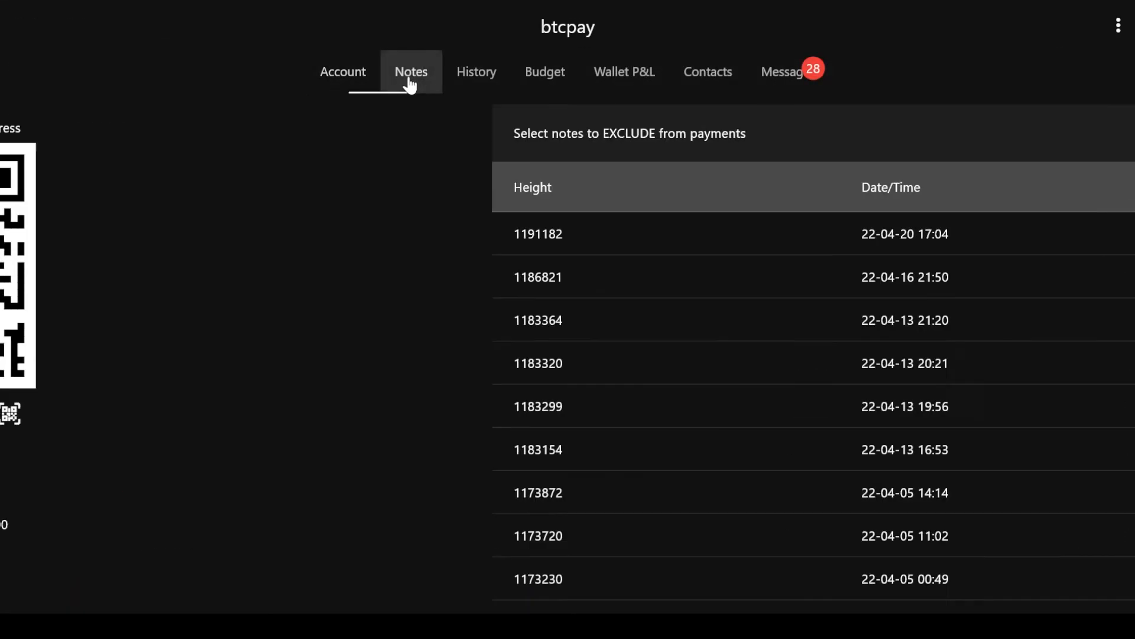
# Step: Browse the transaction history and scroll through messages, ending on the 14-note Notes list
pyautogui.click(475, 71)
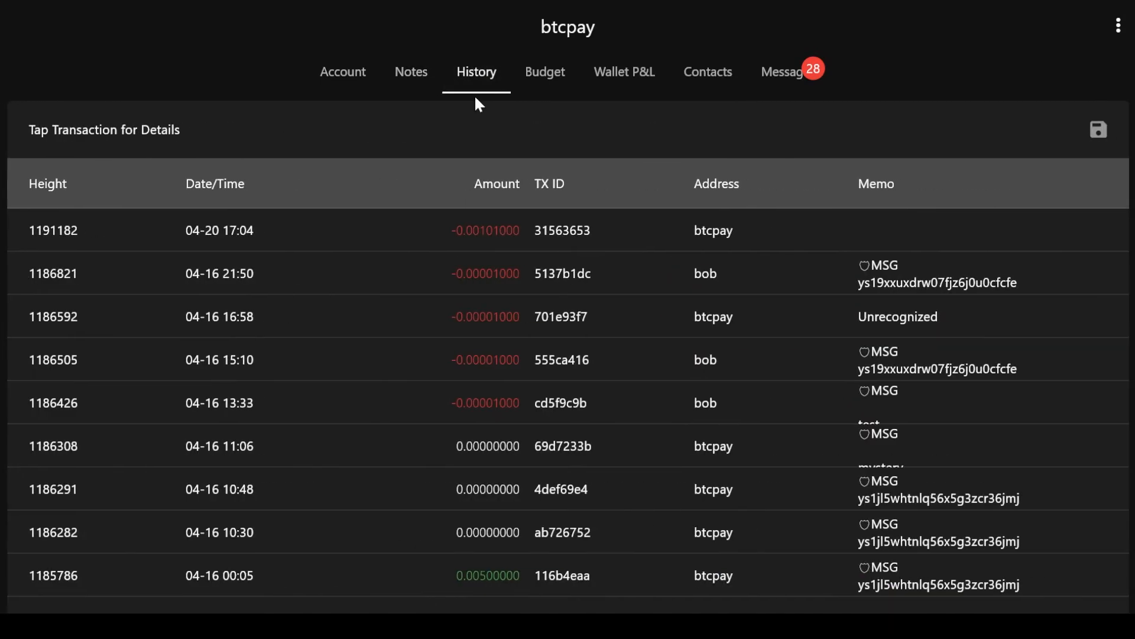
pyautogui.click(545, 72)
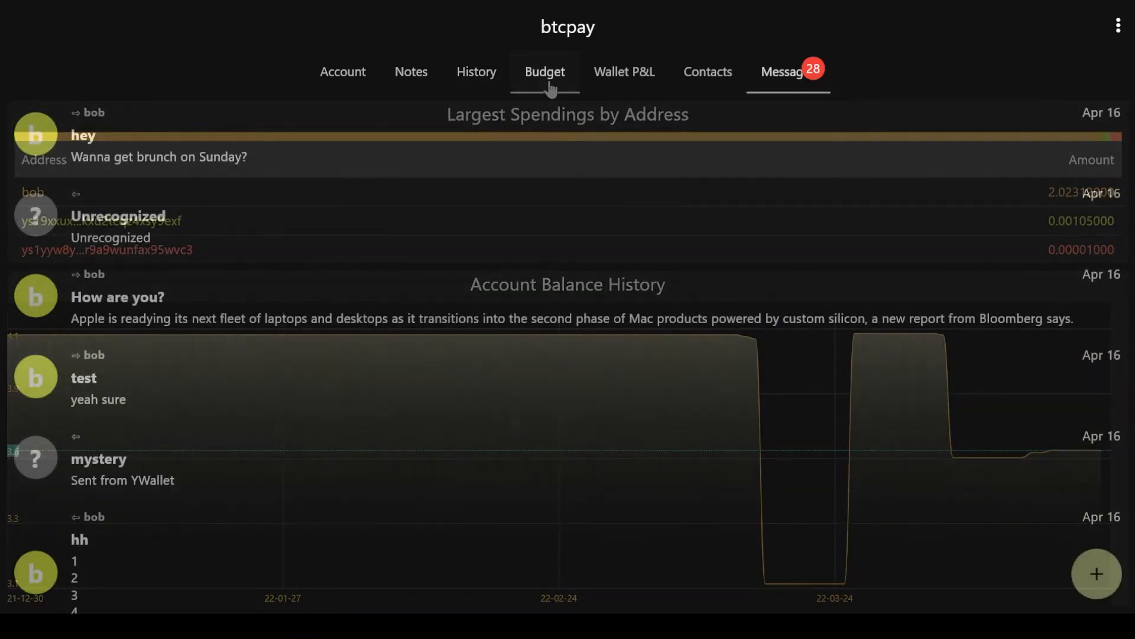
pyautogui.click(781, 72)
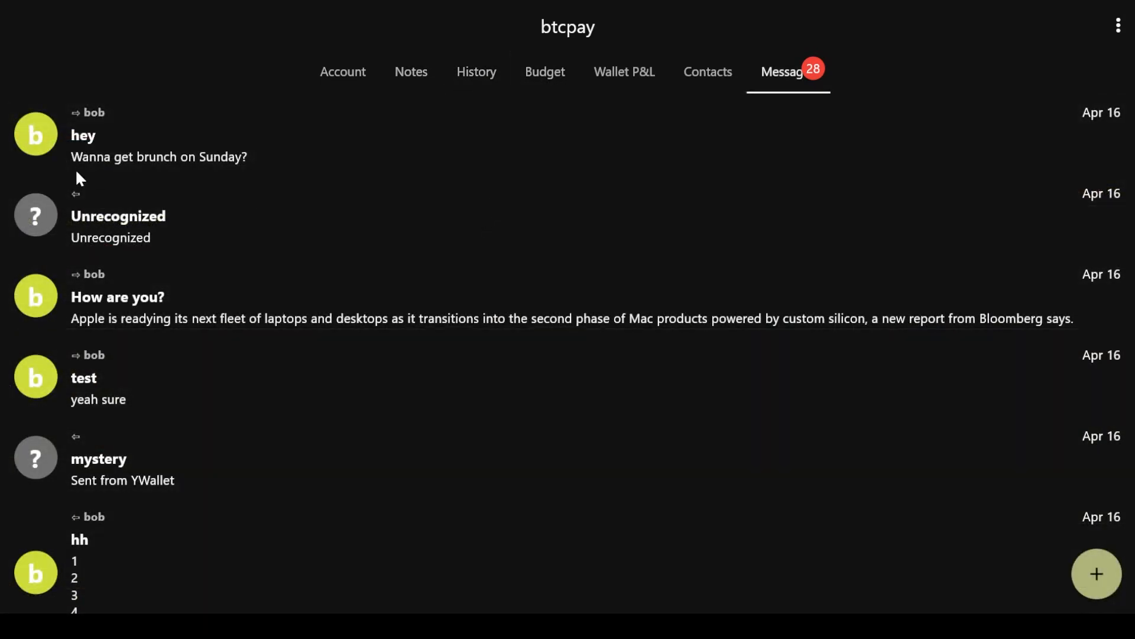
pyautogui.scroll(-3)
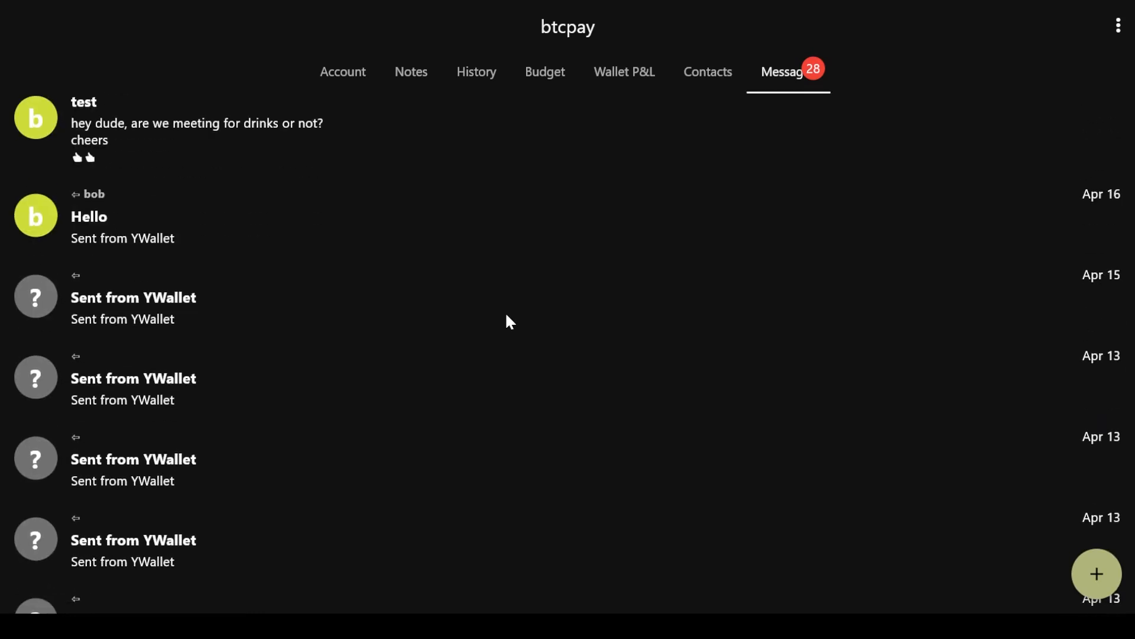
pyautogui.scroll(-3)
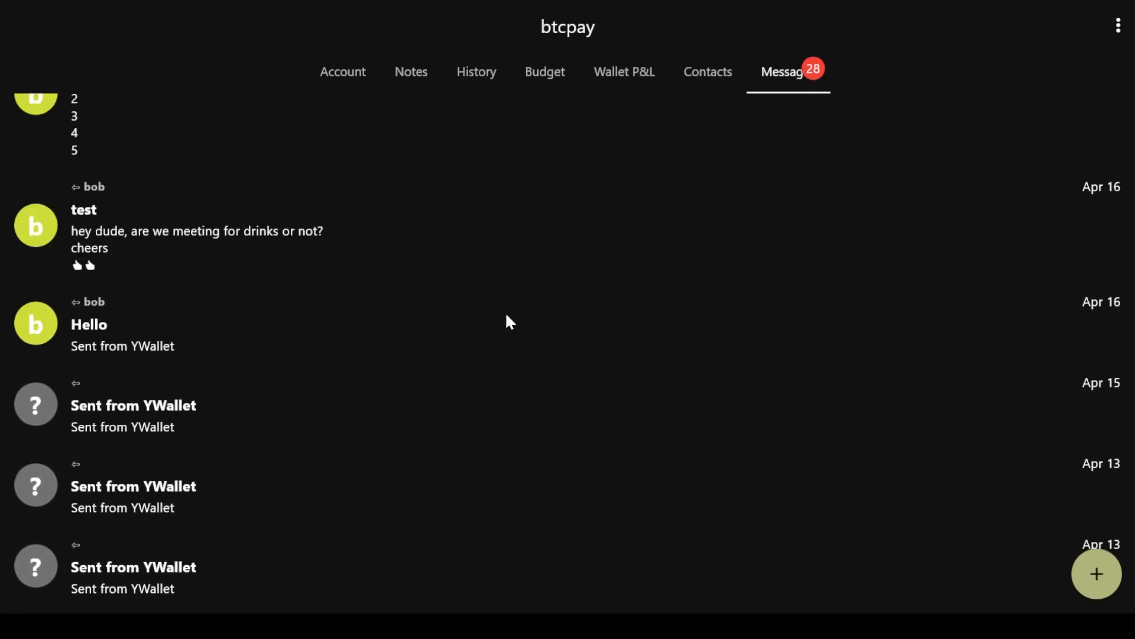
pyautogui.click(410, 71)
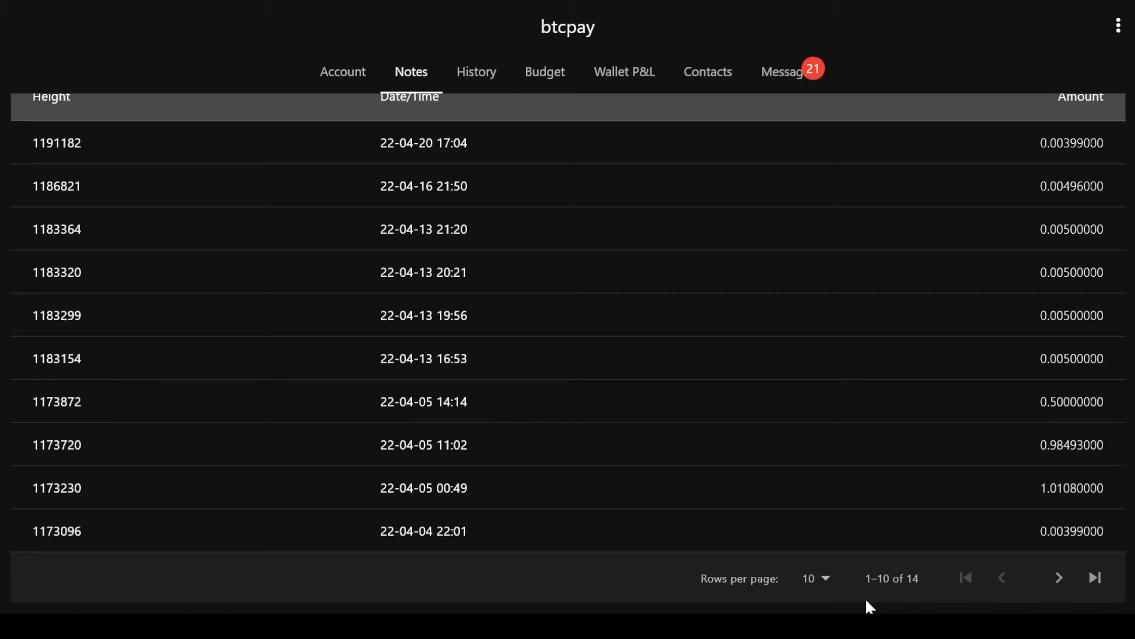
# Step: Revisit the account overview, dismiss the extra actions menu, and view the Budget page
pyautogui.click(1058, 577)
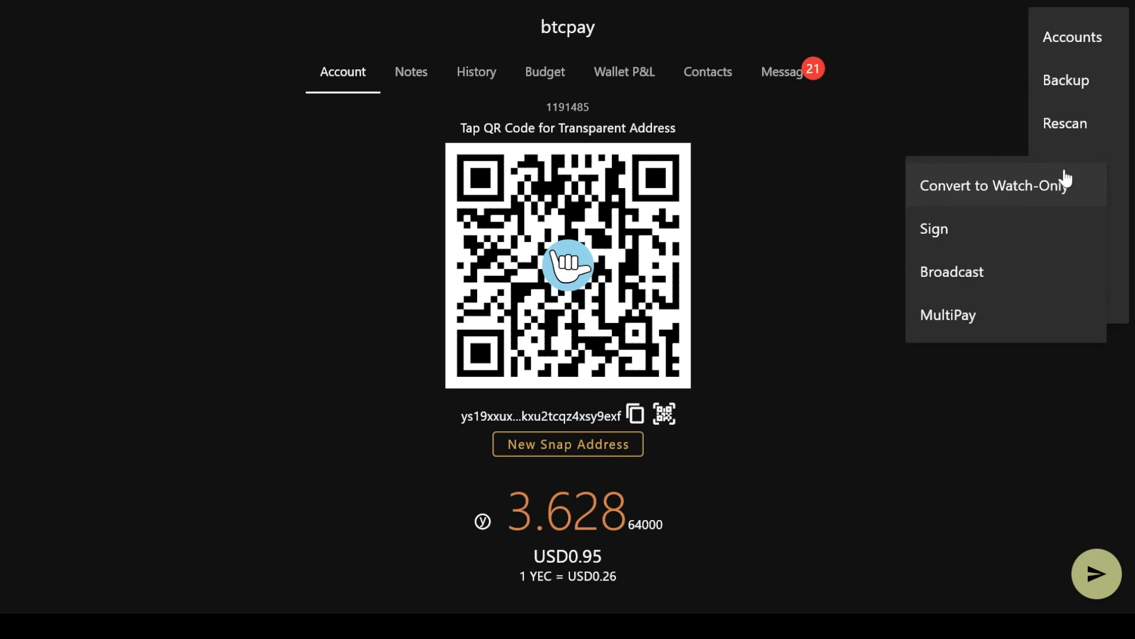
pyautogui.click(947, 314)
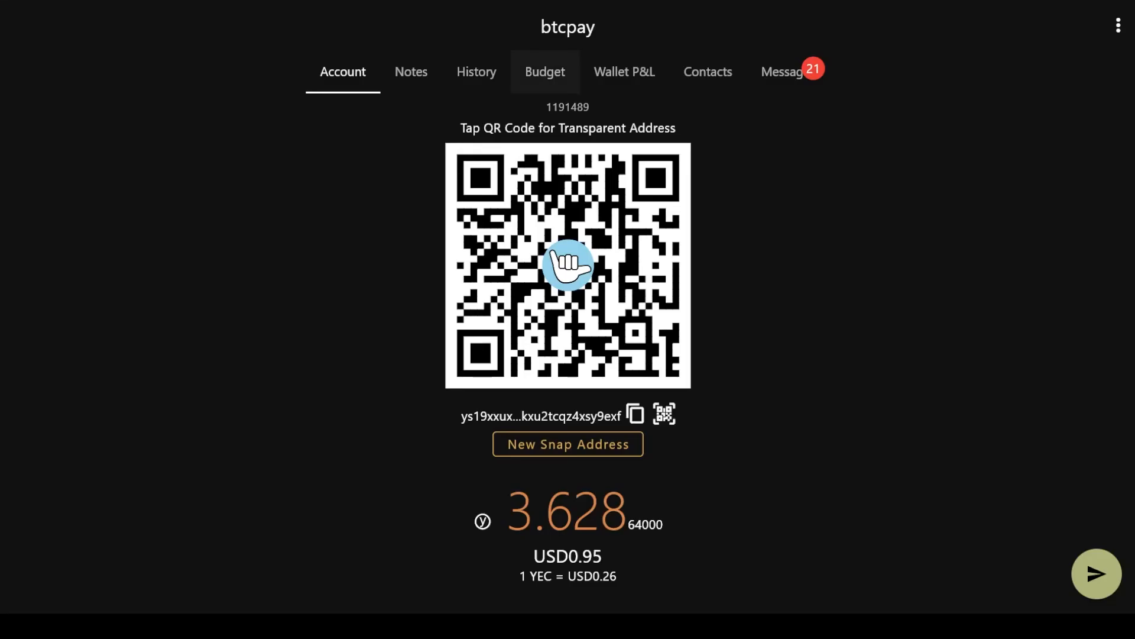
pyautogui.click(545, 72)
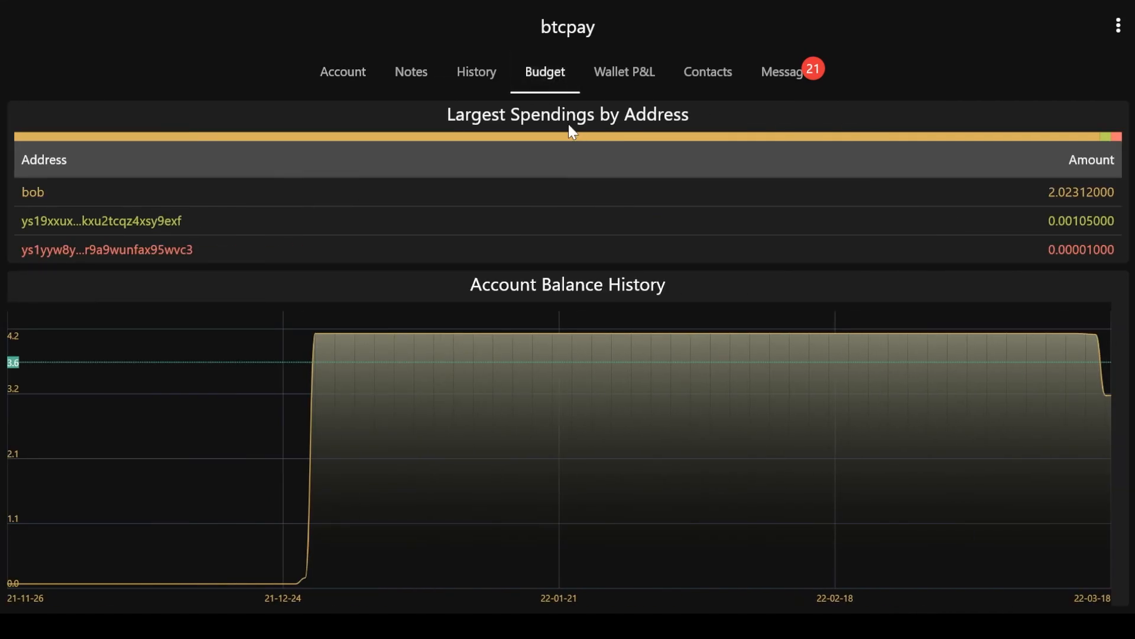
# Step: View the Wallet P&L chart, then scroll through the Settings options
pyautogui.click(623, 72)
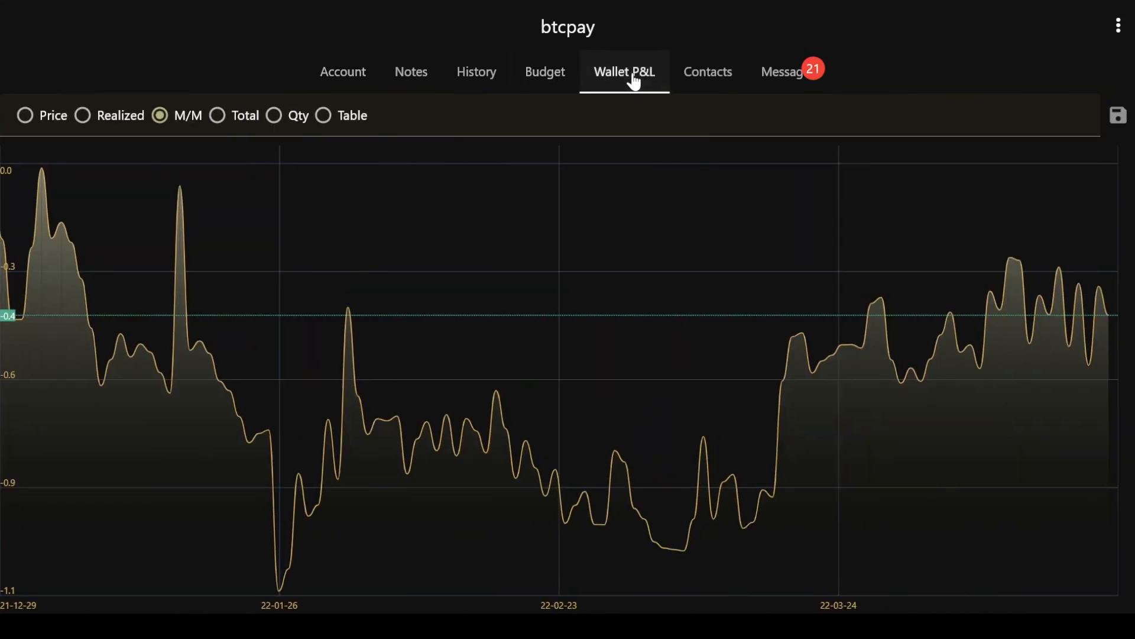
pyautogui.moveTo(81, 115)
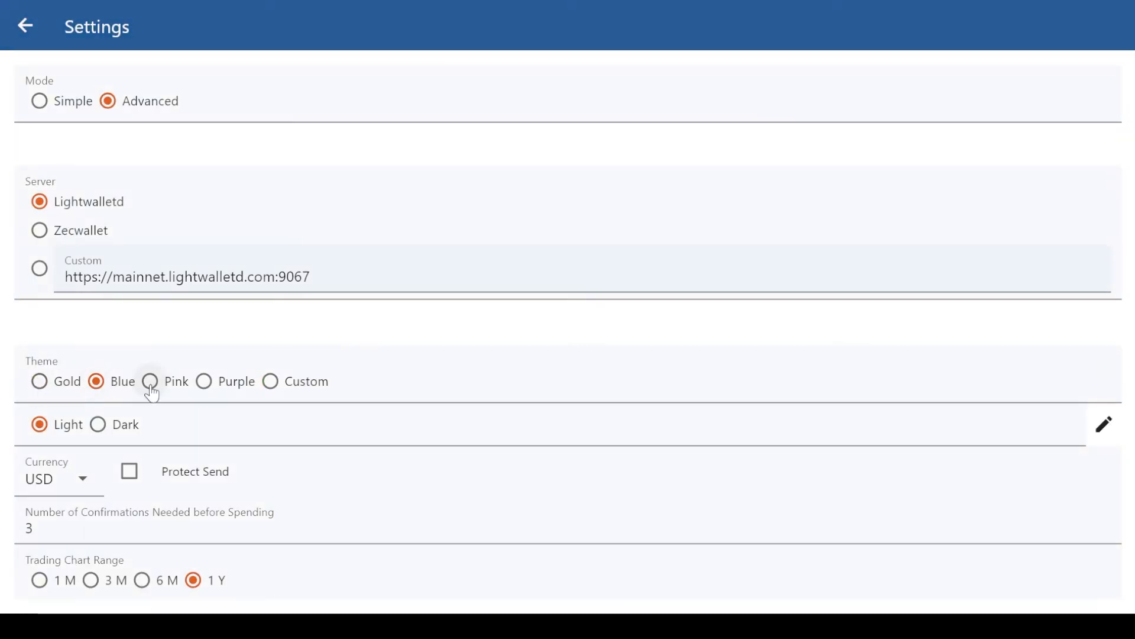
pyautogui.scroll(-3)
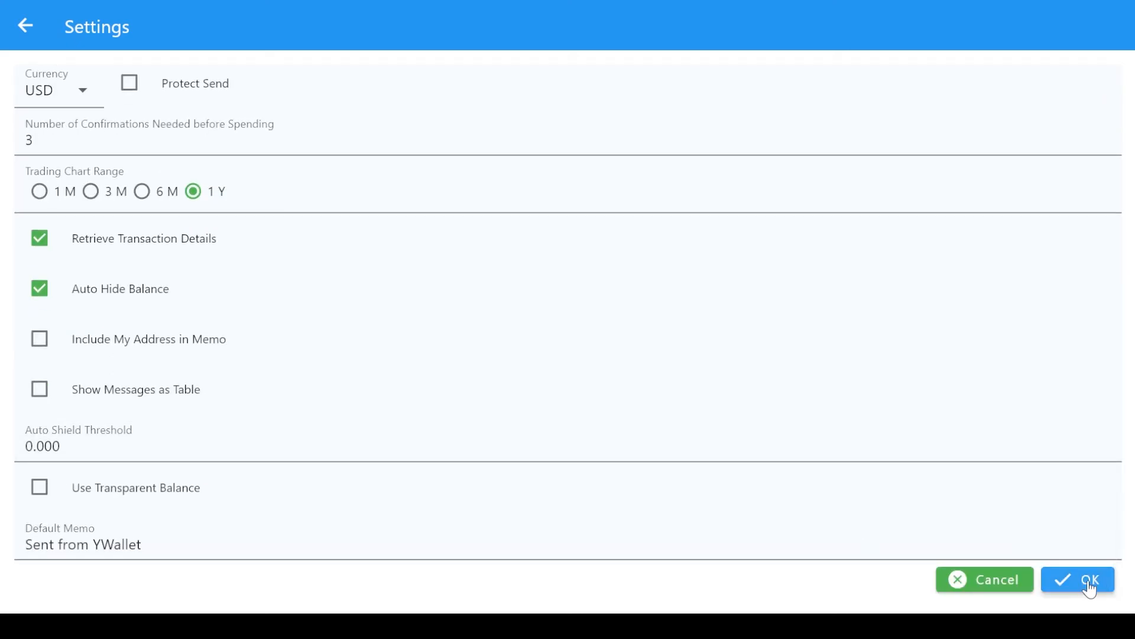